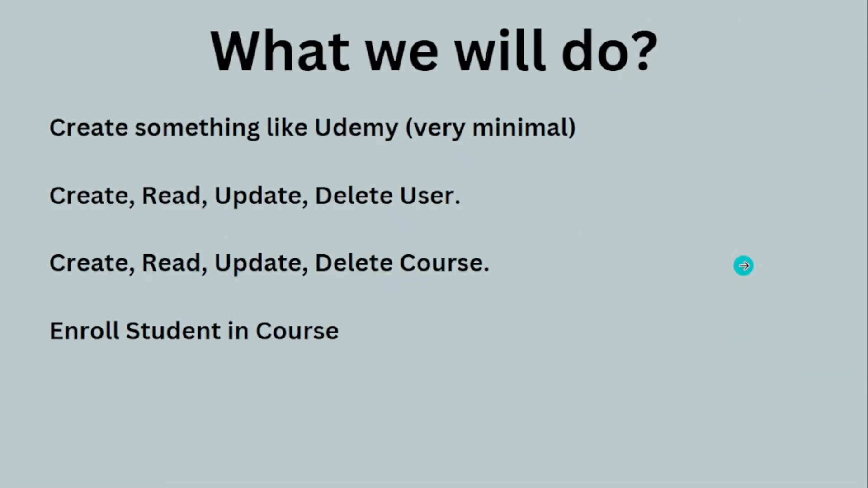
{"action": "mouse_move", "coordinate": [778, 197]}
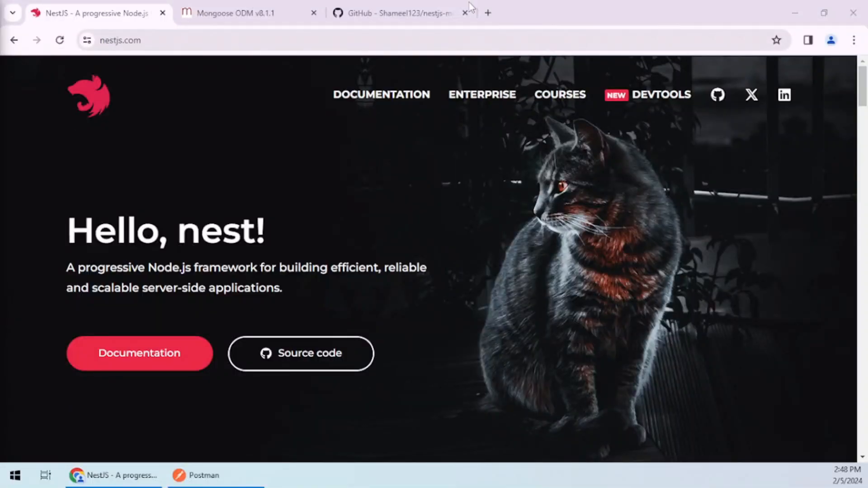
{"action": "left_click", "coordinate": [122, 40]}
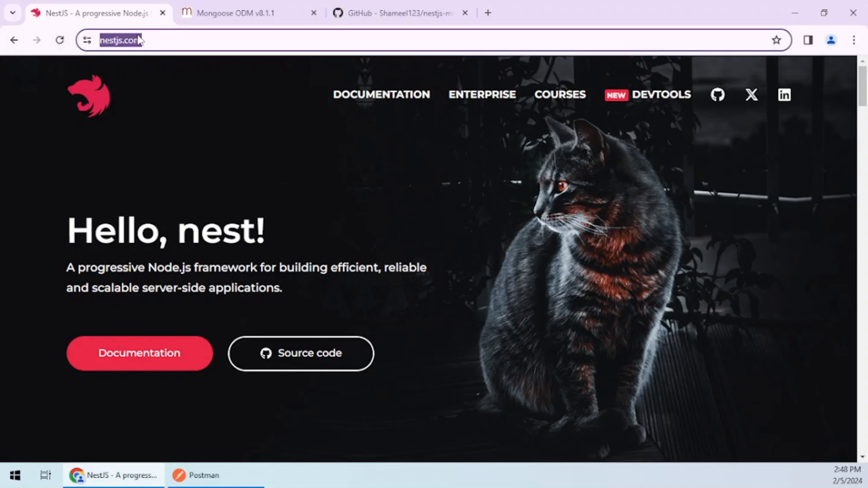
{"action": "left_click_drag", "start_coordinate": [67, 227], "coordinate": [260, 272]}
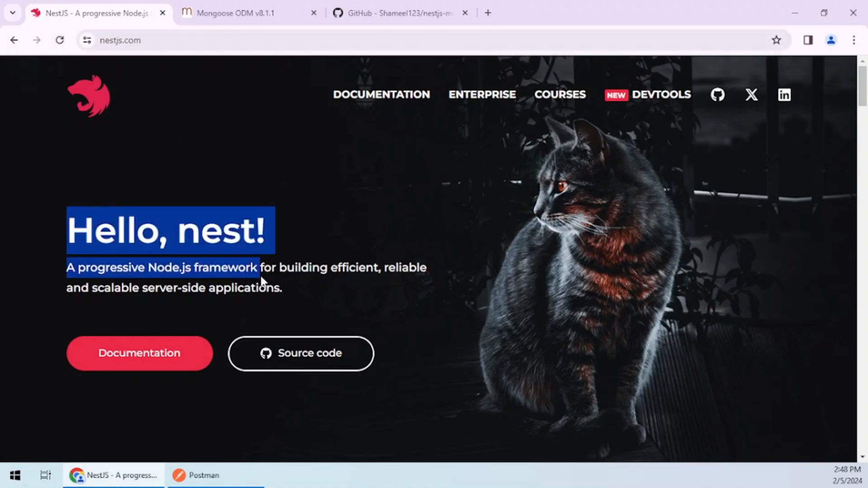
{"action": "left_click", "coordinate": [304, 267]}
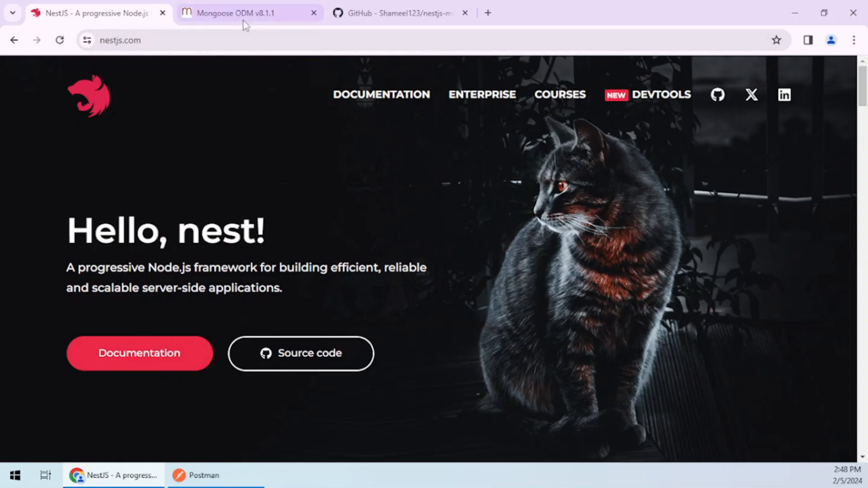
Highlight the Mongoose tagline about MongoDB boilerplate, skim to Getting Started, then head to the GitHub repo.
{"action": "left_click", "coordinate": [238, 13]}
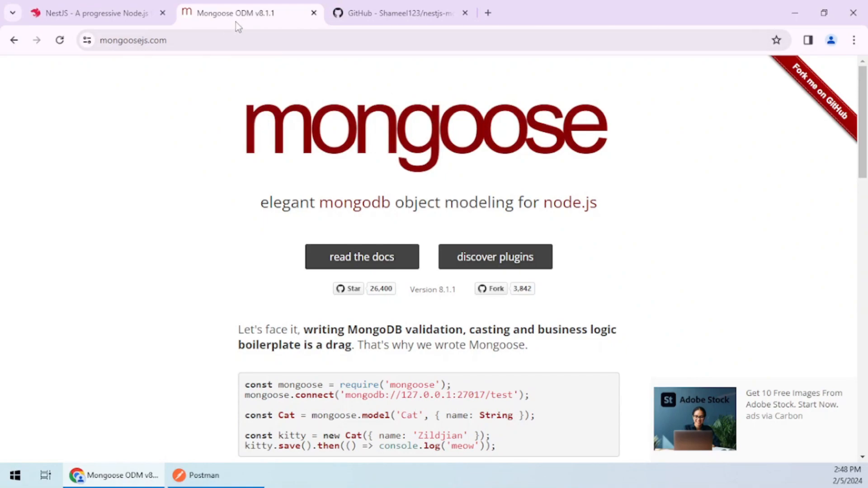
{"action": "scroll", "scroll_direction": "down", "scroll_amount": 3}
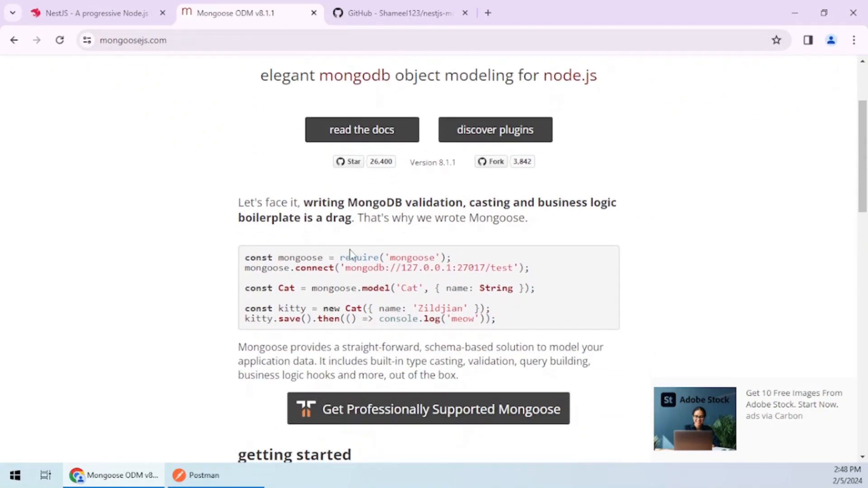
{"action": "left_click_drag", "start_coordinate": [303, 202], "coordinate": [462, 203]}
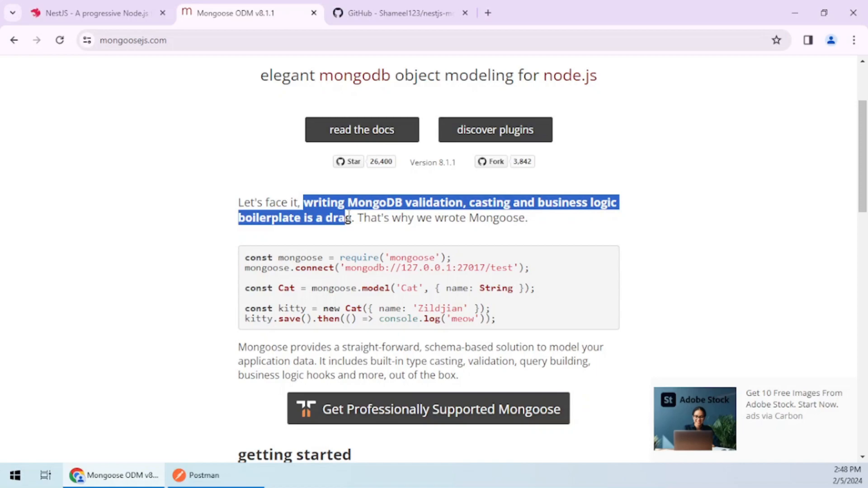
{"action": "scroll", "scroll_direction": "down", "scroll_amount": 3}
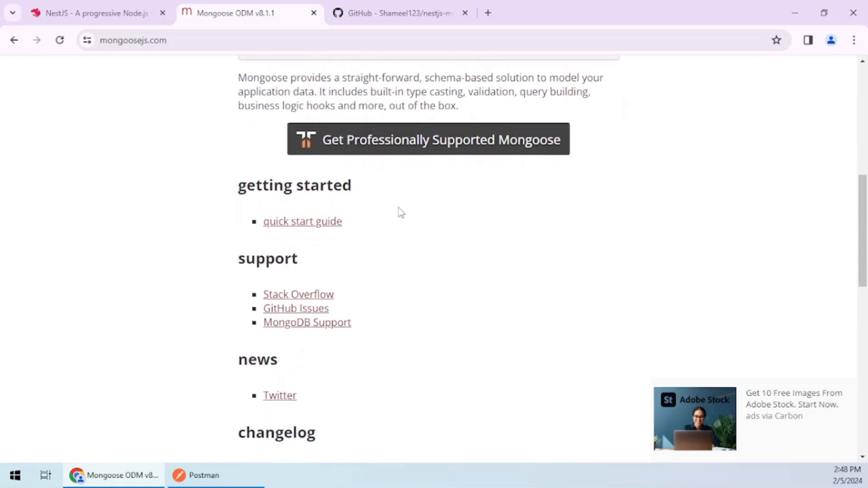
{"action": "left_click", "coordinate": [398, 13]}
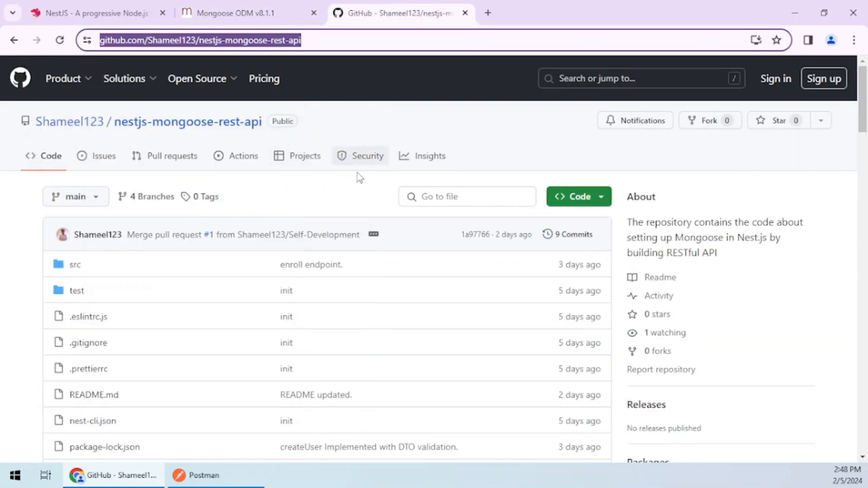
{"action": "mouse_move", "coordinate": [375, 166]}
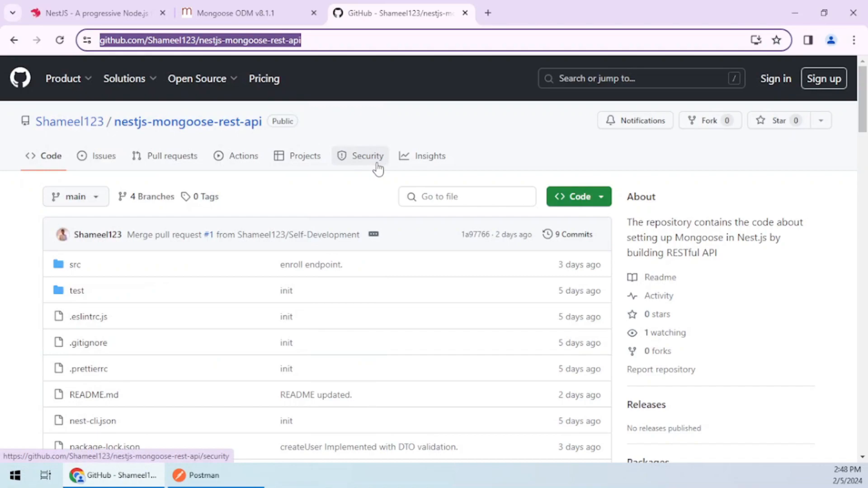
Scroll the README and highlight the 'Running the app' install and start commands.
{"action": "scroll", "scroll_direction": "down", "scroll_amount": 3}
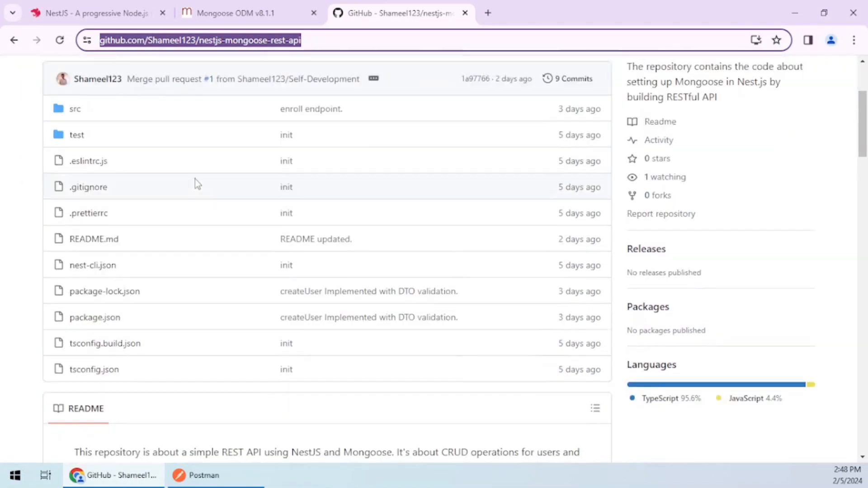
{"action": "scroll", "scroll_direction": "down", "scroll_amount": 3}
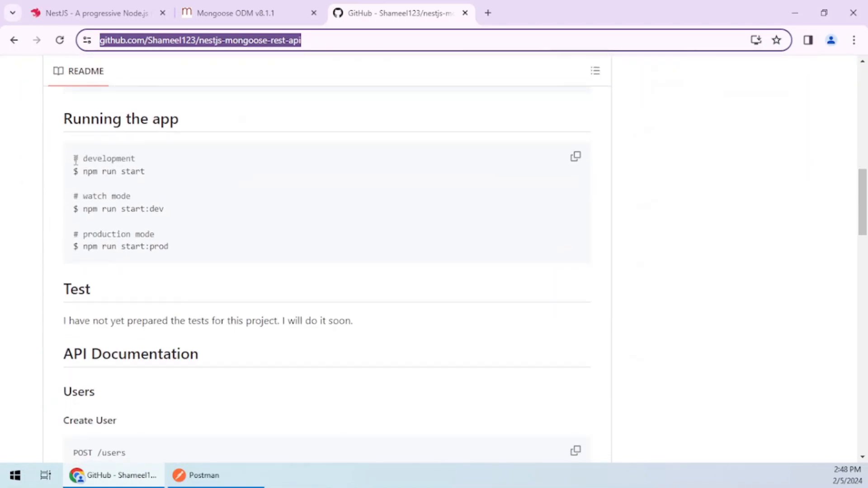
{"action": "left_click_drag", "start_coordinate": [74, 158], "coordinate": [169, 246]}
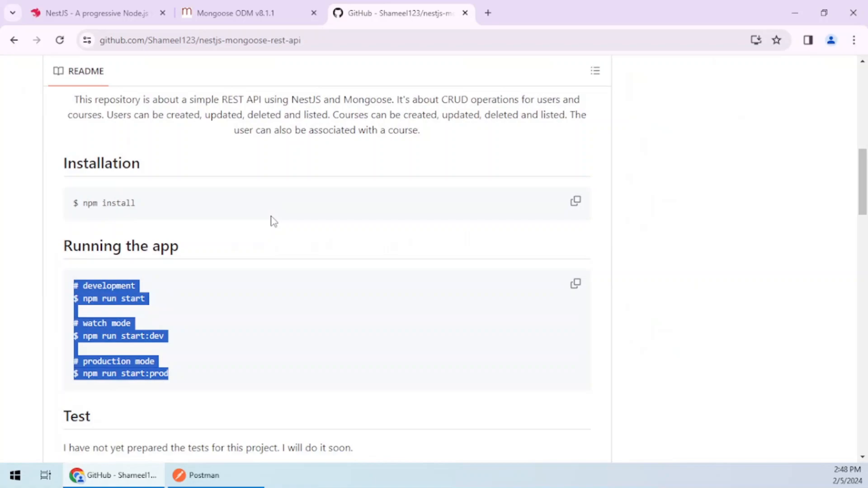
Read through the API Documentation's user endpoints, then bring up the Postman workspace.
{"action": "scroll", "scroll_direction": "down", "scroll_amount": 3}
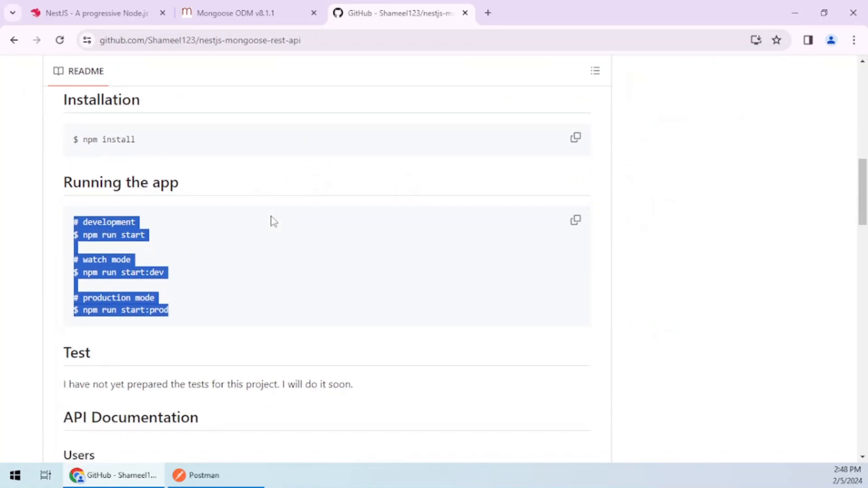
{"action": "scroll", "scroll_direction": "down", "scroll_amount": 3}
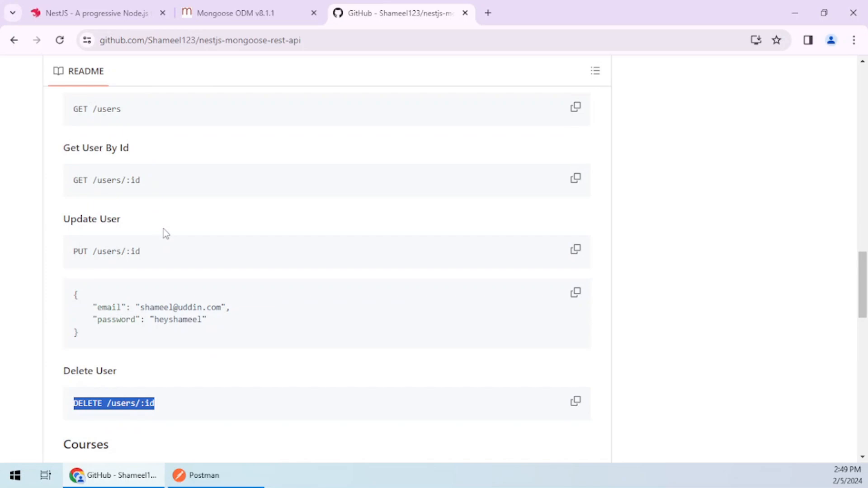
{"action": "scroll", "scroll_direction": "down", "scroll_amount": 3}
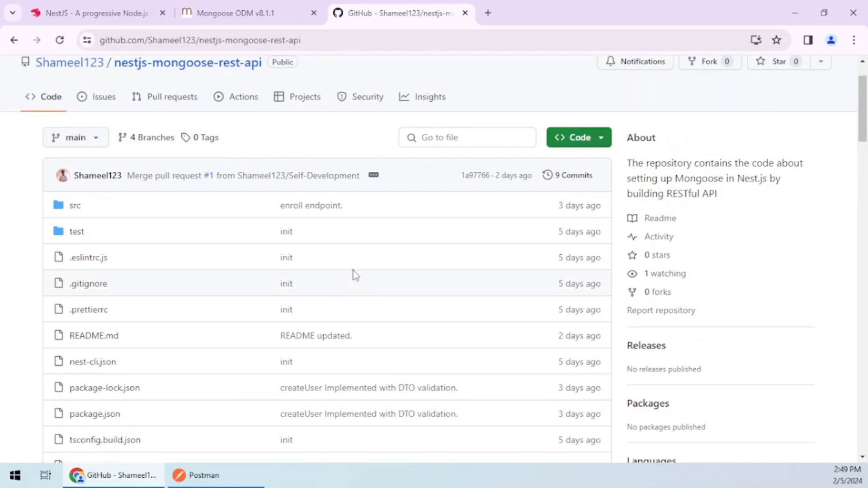
{"action": "left_click", "coordinate": [203, 475]}
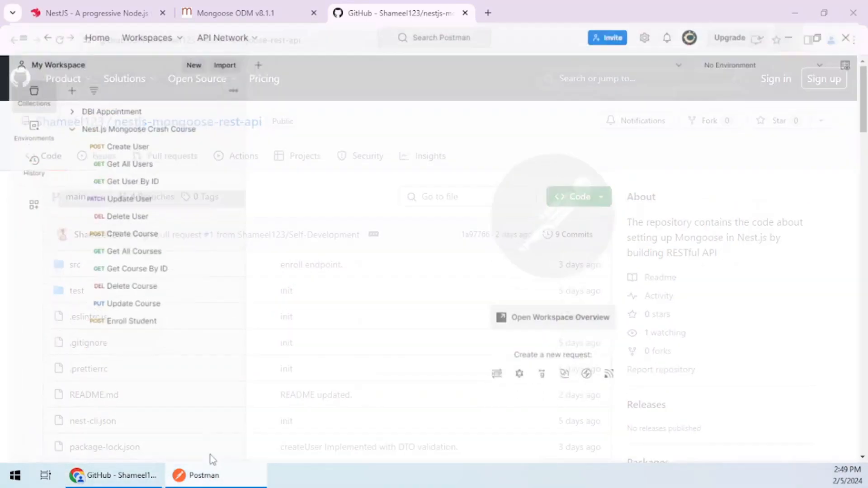
View the Create User and Update User requests with their JSON bodies, then return to the GitHub repo.
{"action": "left_click", "coordinate": [204, 475]}
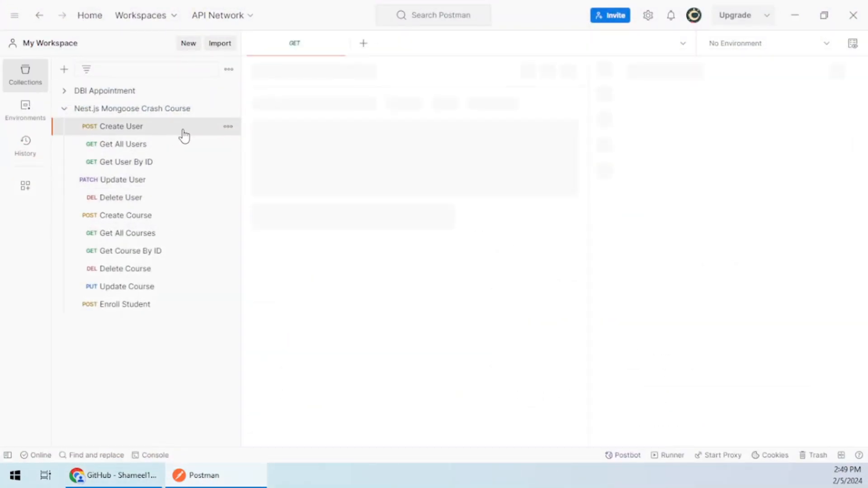
{"action": "left_click", "coordinate": [121, 127]}
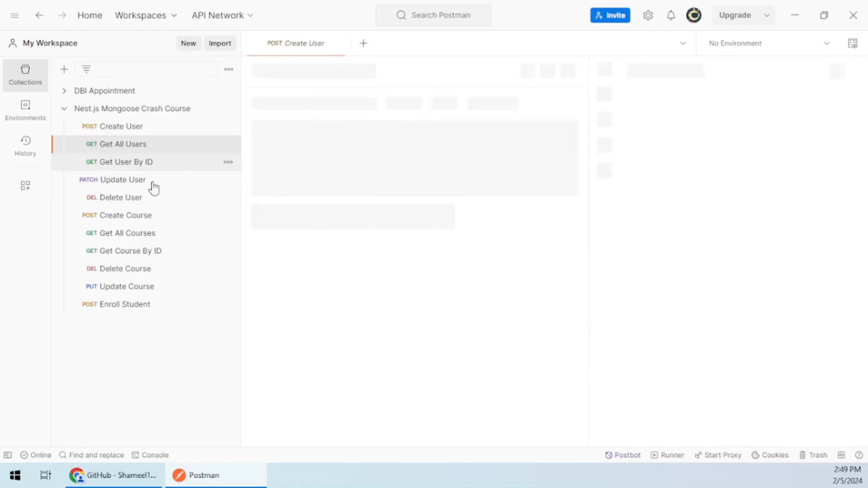
{"action": "left_click", "coordinate": [122, 180]}
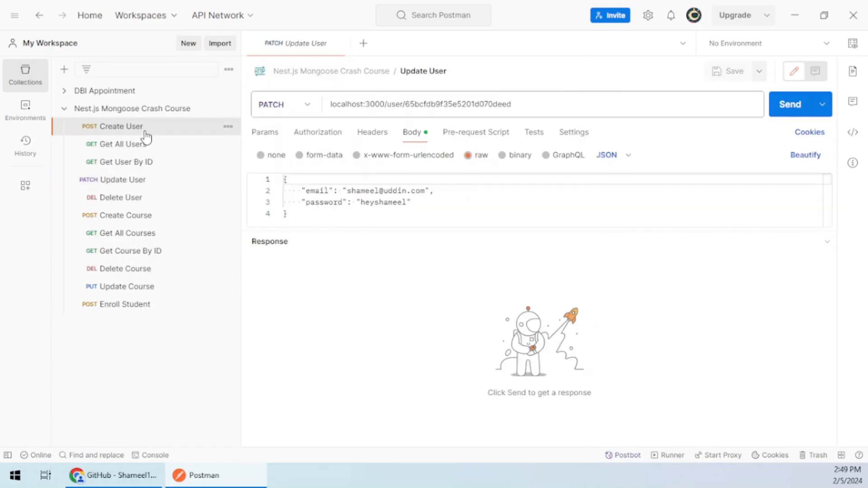
{"action": "left_click", "coordinate": [121, 126]}
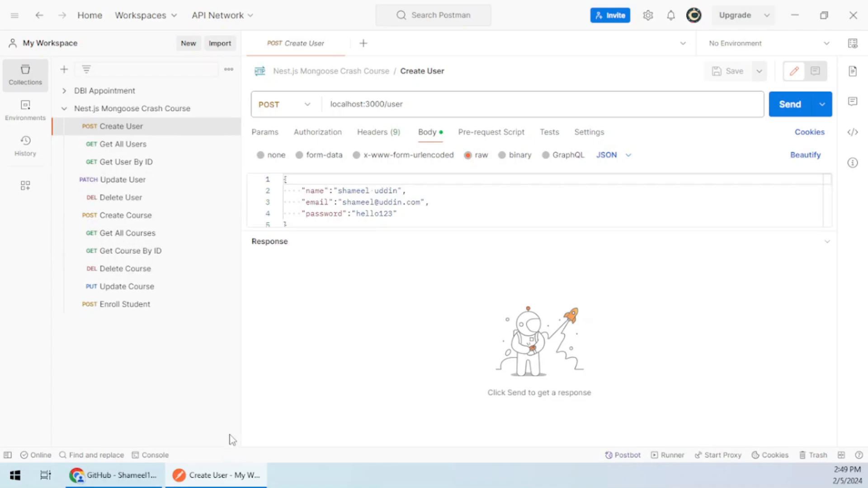
{"action": "left_click", "coordinate": [113, 475]}
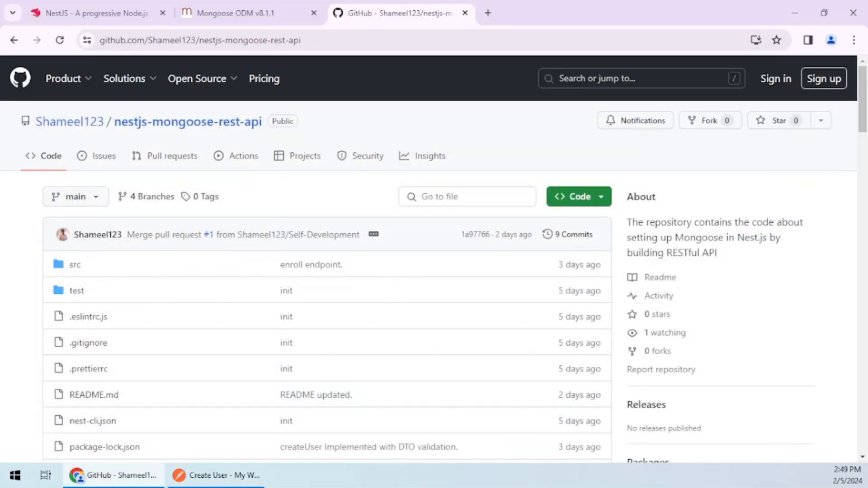